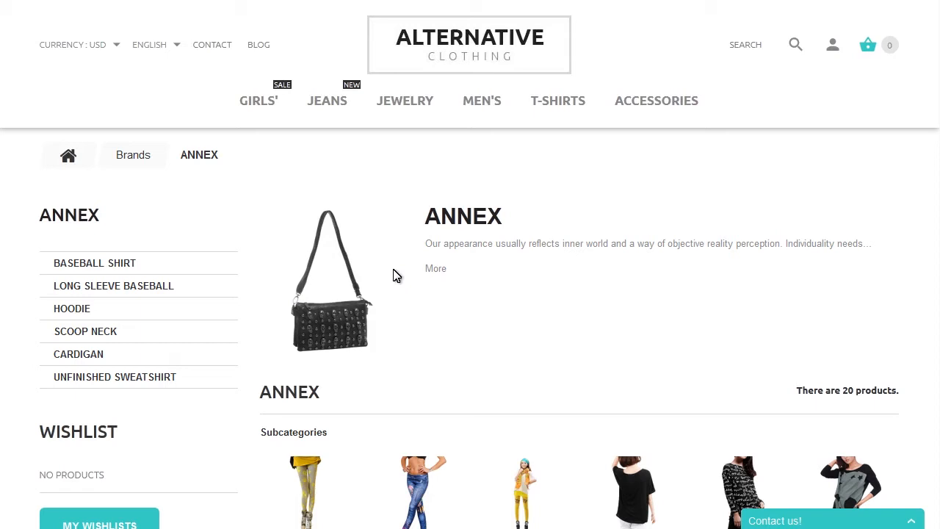
Open the themes folder inside public_html/stacy/prestashop.
scroll(down, 3)
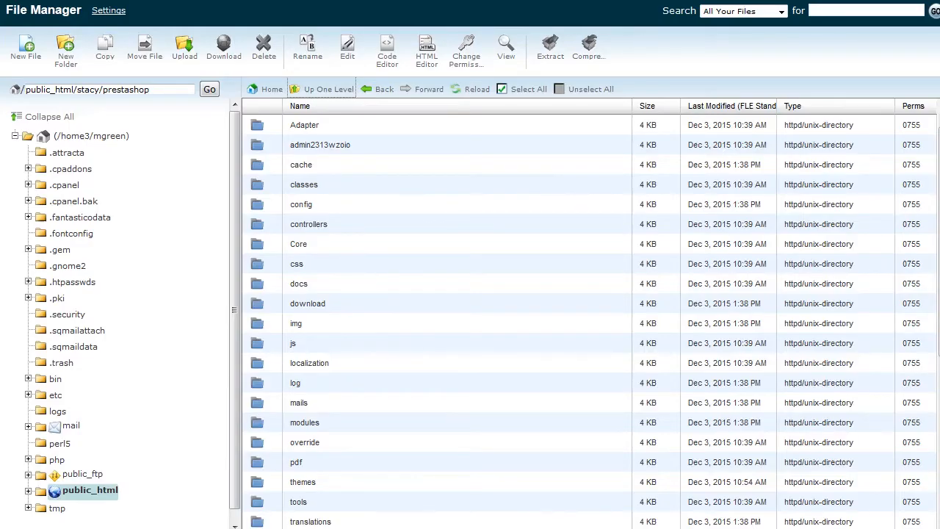
mouse_move(273, 408)
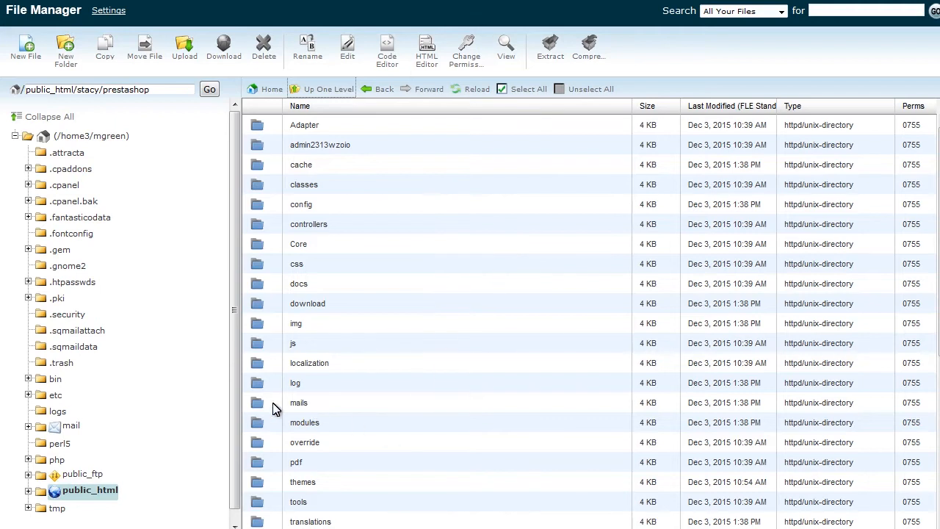
scroll(down, 3)
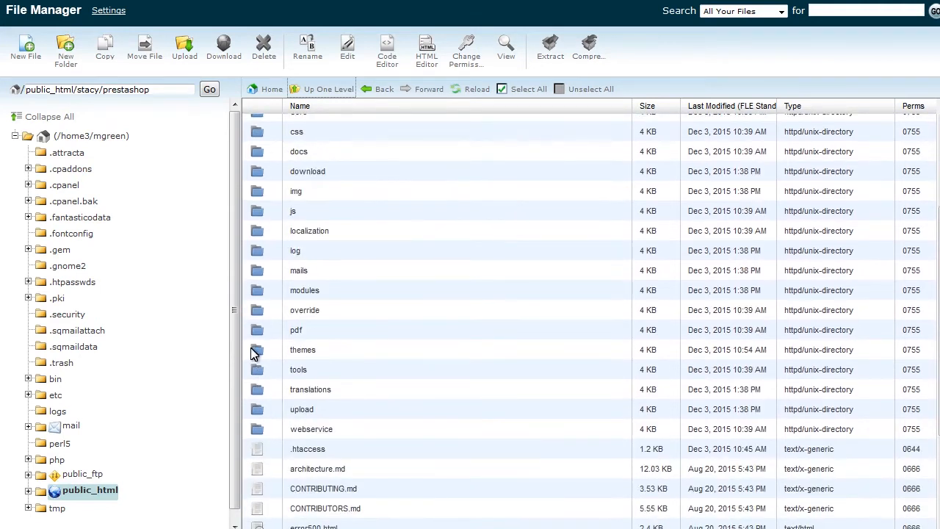
double_click(303, 350)
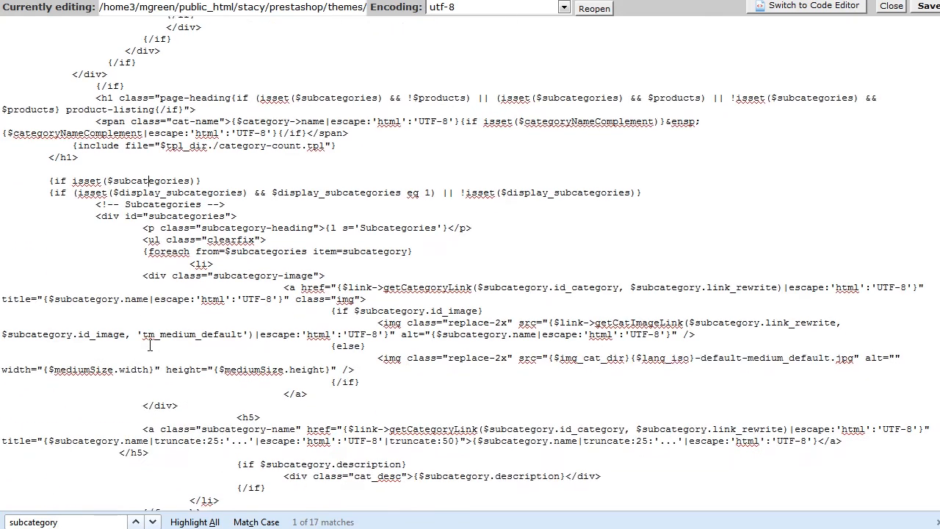
Delete the div class="subcategory-image" block from the category template and save the changes.
scroll(down, 3)
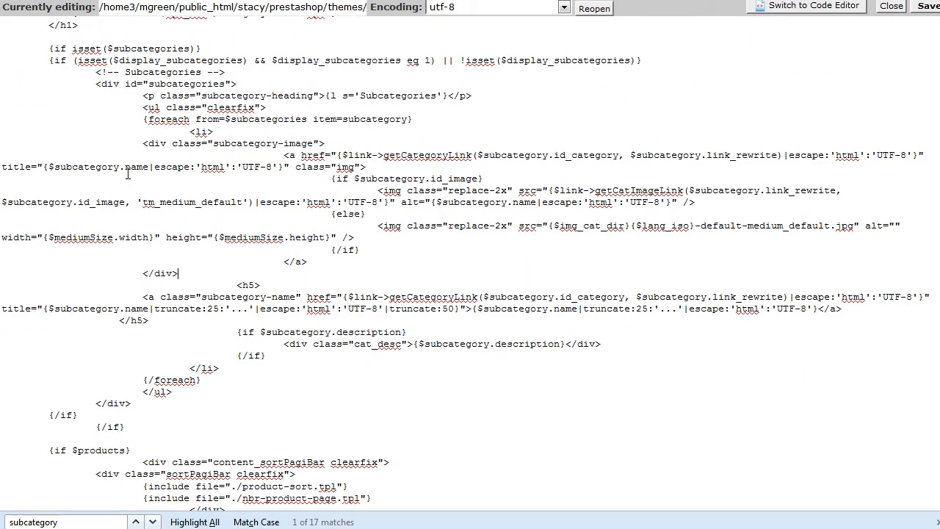
drag(141, 144, 176, 273)
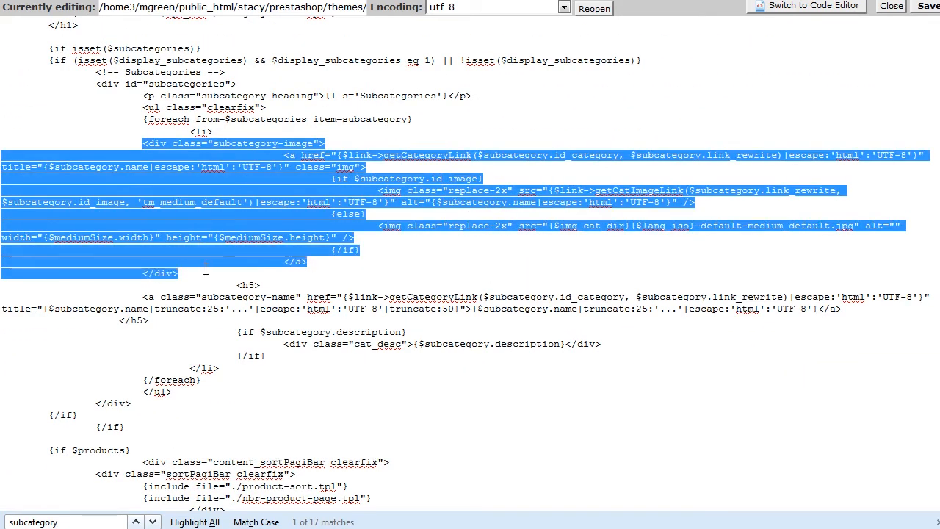
click(928, 6)
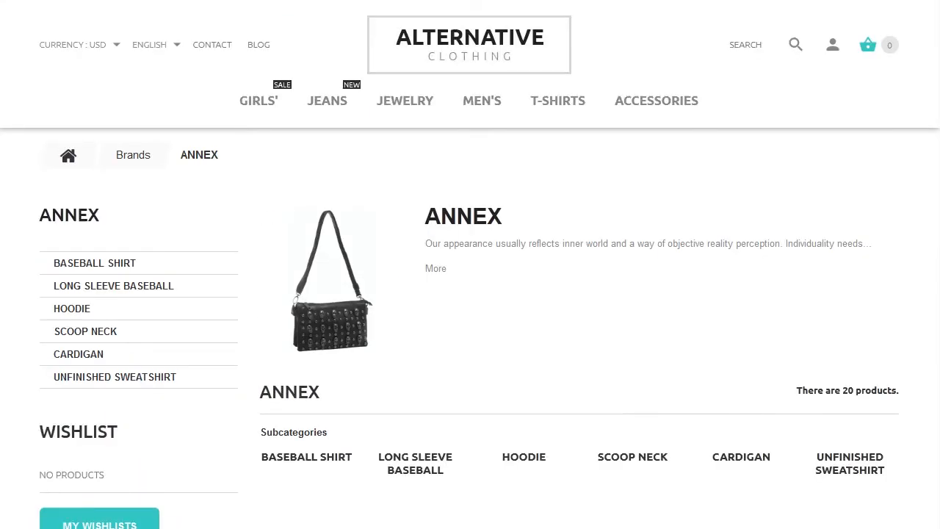
scroll(down, 3)
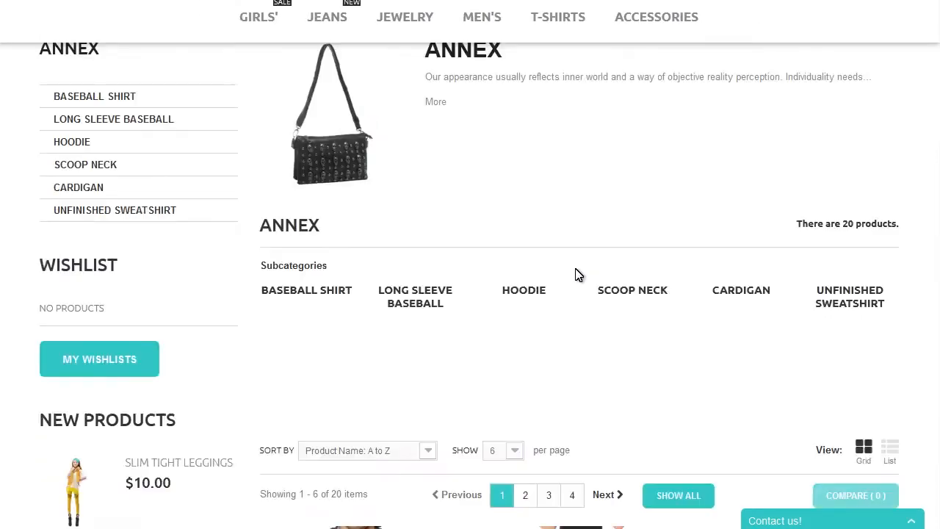
scroll(down, 3)
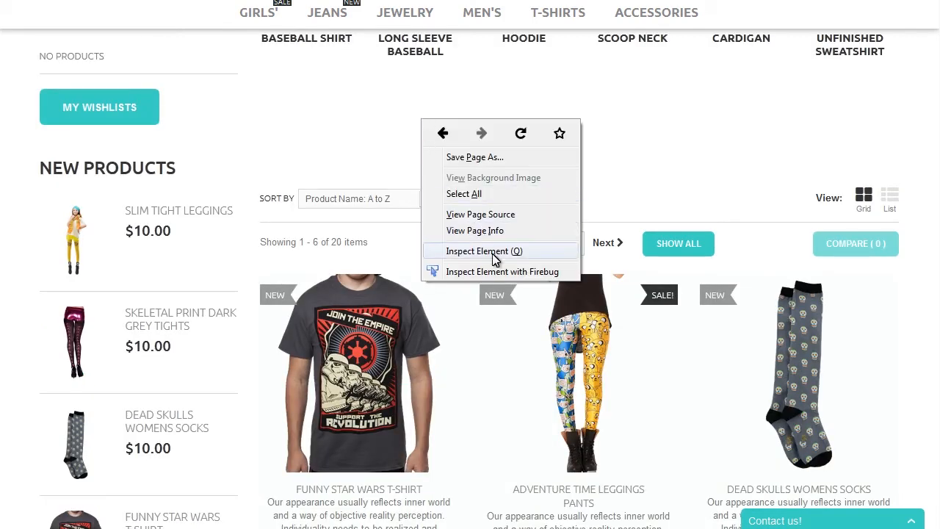
Inspect the subcategory list element to view its markup and applied styles.
click(484, 250)
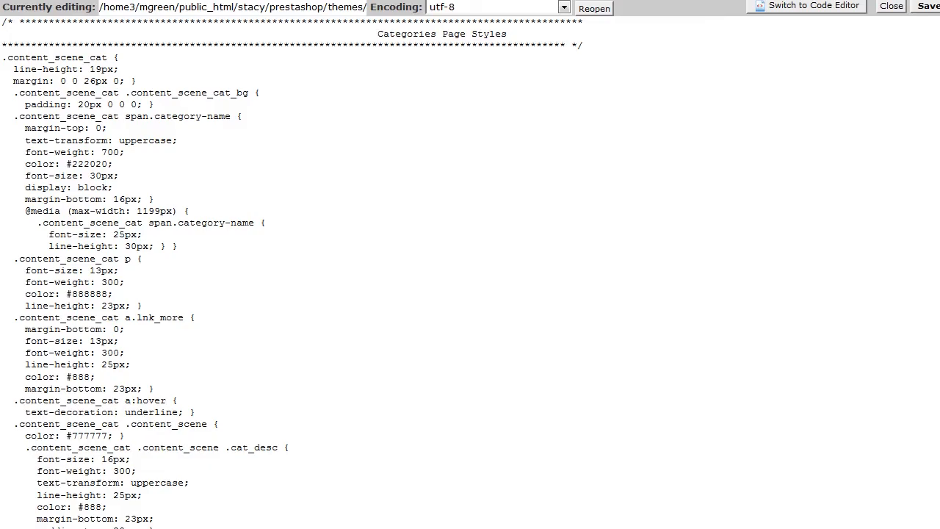
Set height to auto for #subcategories ul li in category.css and save the stylesheet.
text(#subcategories ul li)
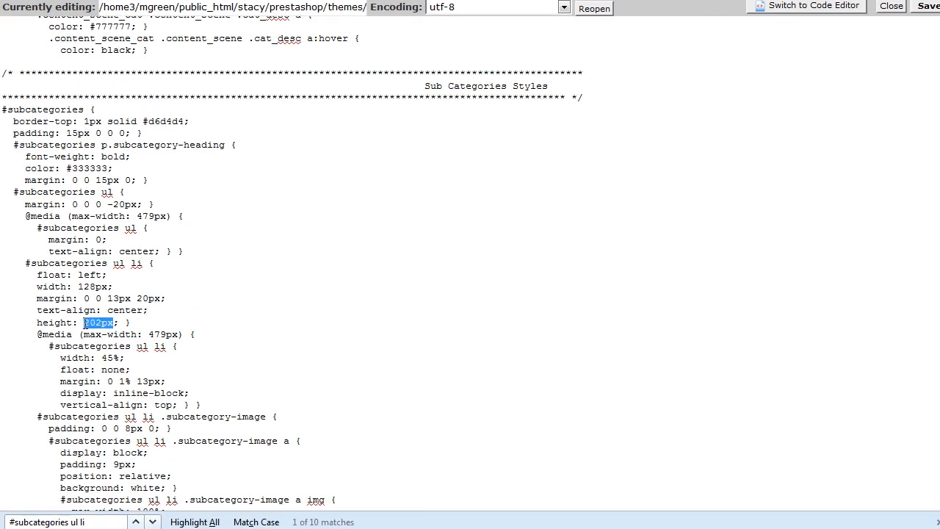
text(auto)
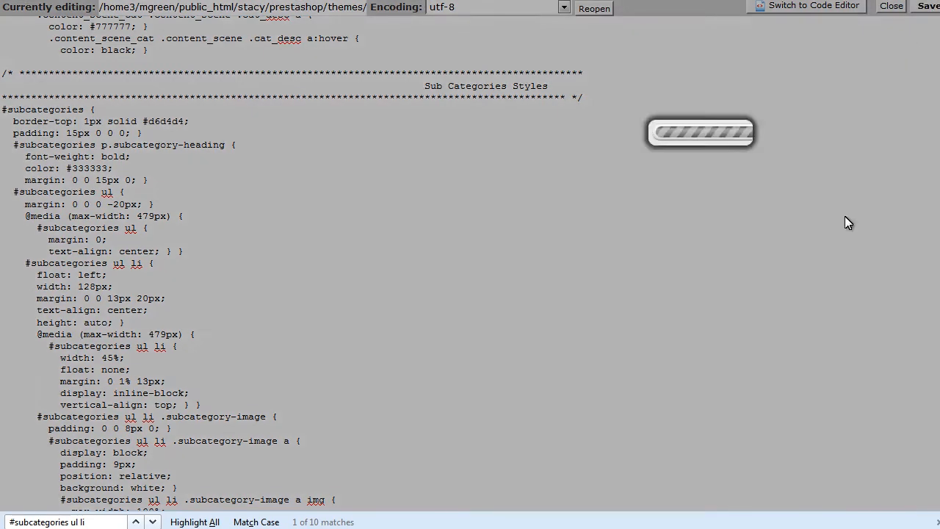
click(928, 6)
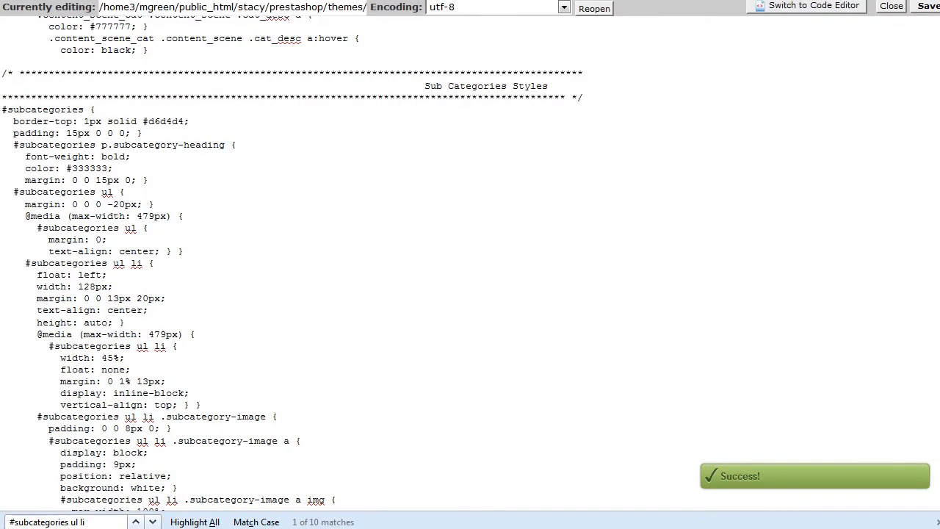